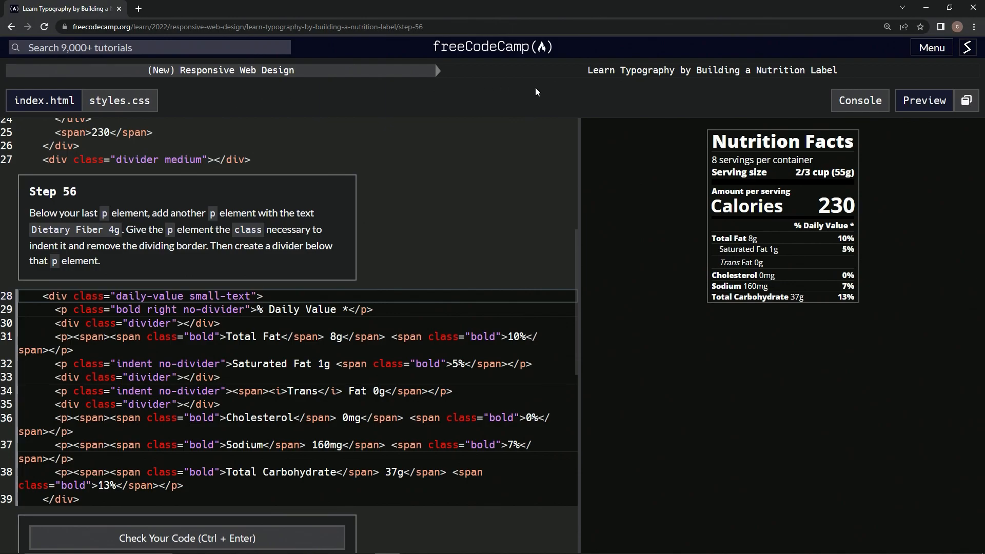
pyautogui.moveTo(830, 85)
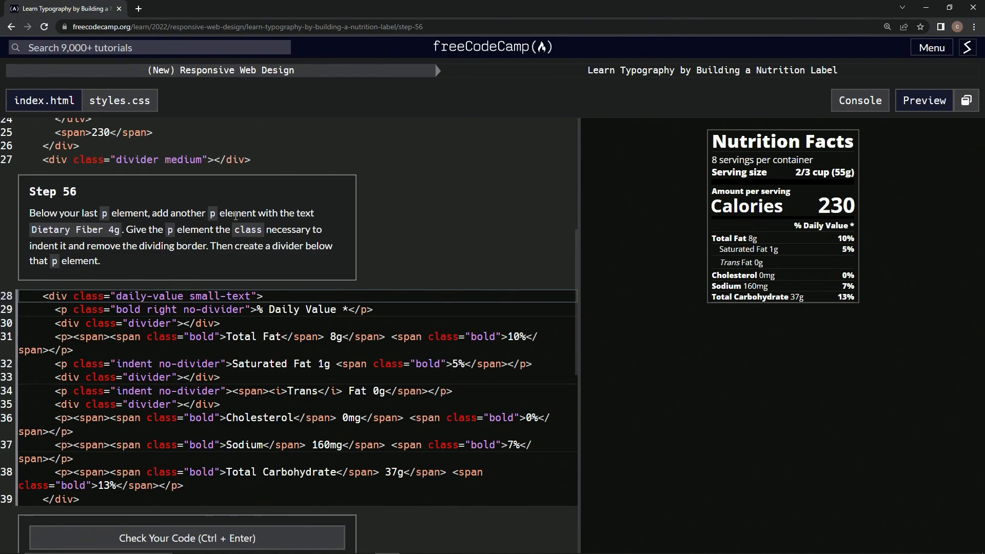
pyautogui.moveTo(106, 234)
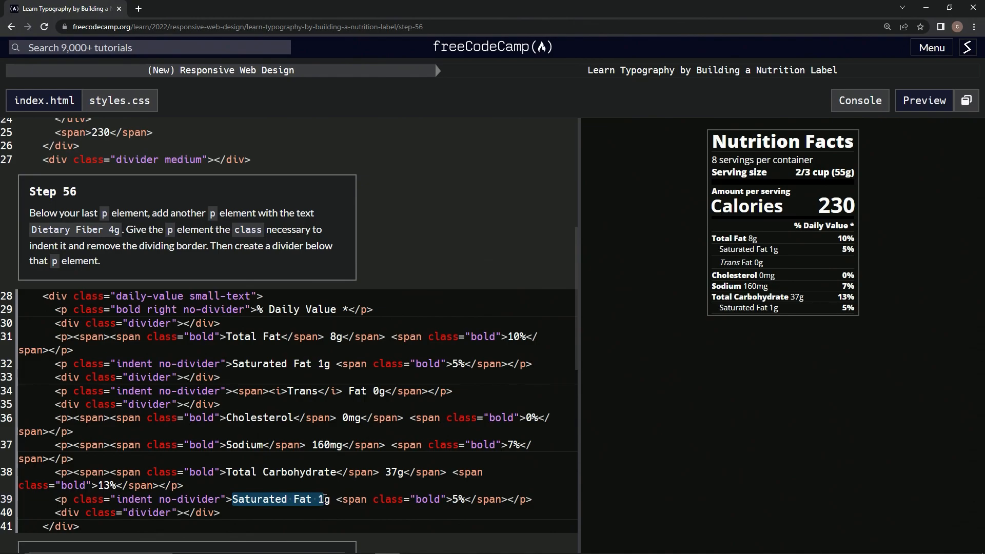
# Step: Change the copied paragraph's text to read 'Dietary Fiber 4g' without the span
pyautogui.write('Dietg')
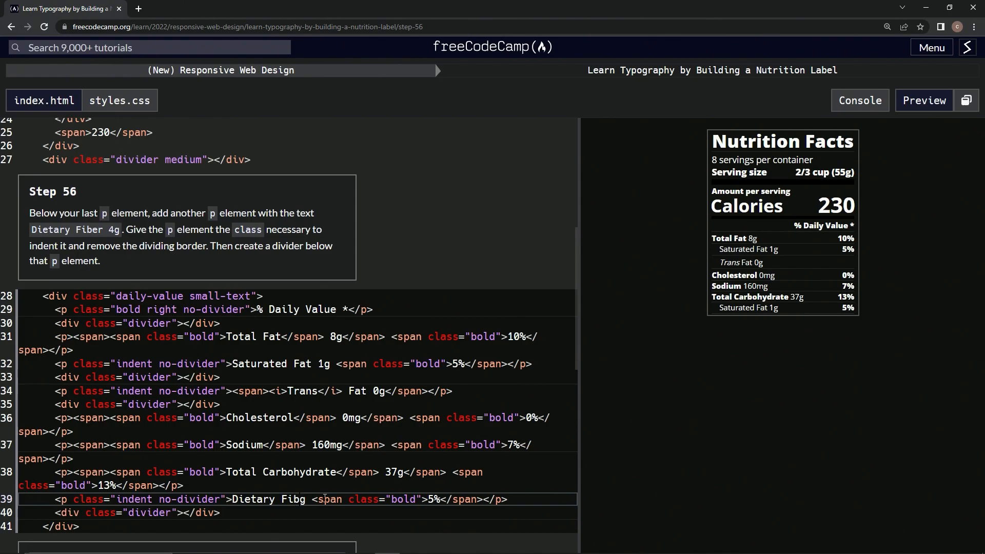
pyautogui.write('er 4')
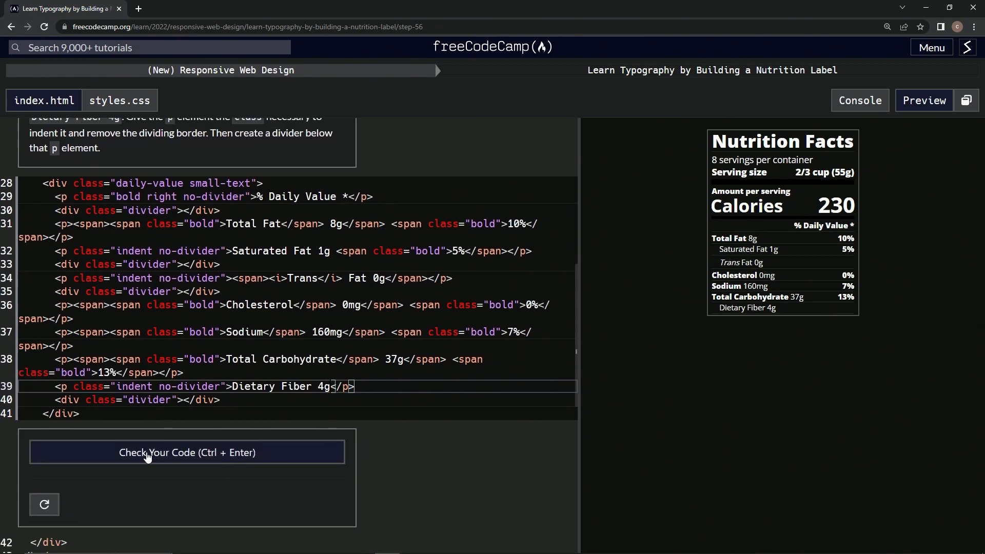
# Step: Check the code, submit the passing solution and advance to Step 57
pyautogui.click(187, 452)
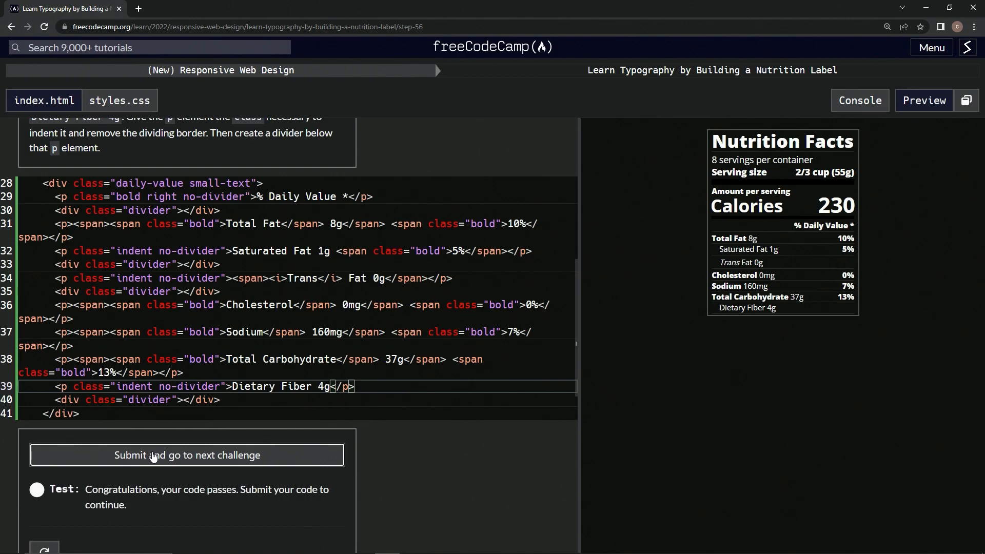
pyautogui.click(186, 454)
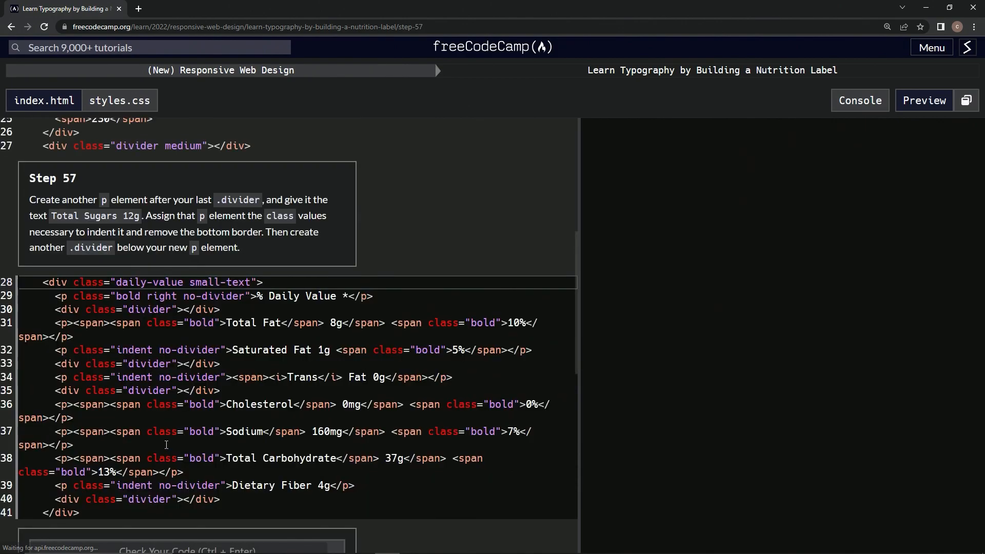
pyautogui.click(924, 100)
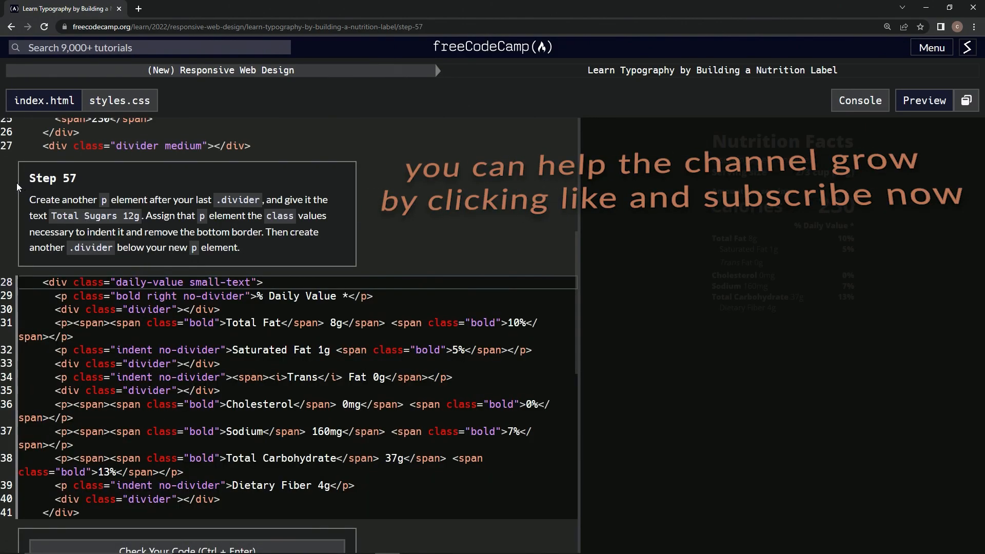